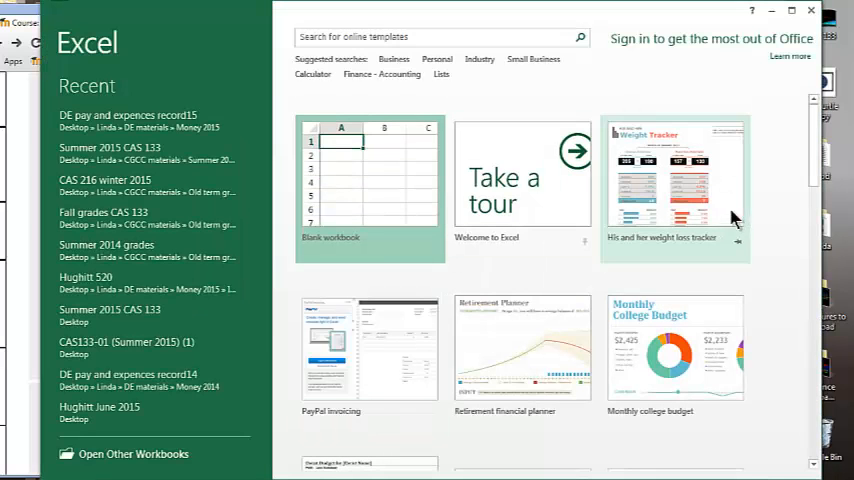
Step: Start a new workbook from the His and her weight loss tracker template
{"action": "left_click", "coordinate": [674, 184]}
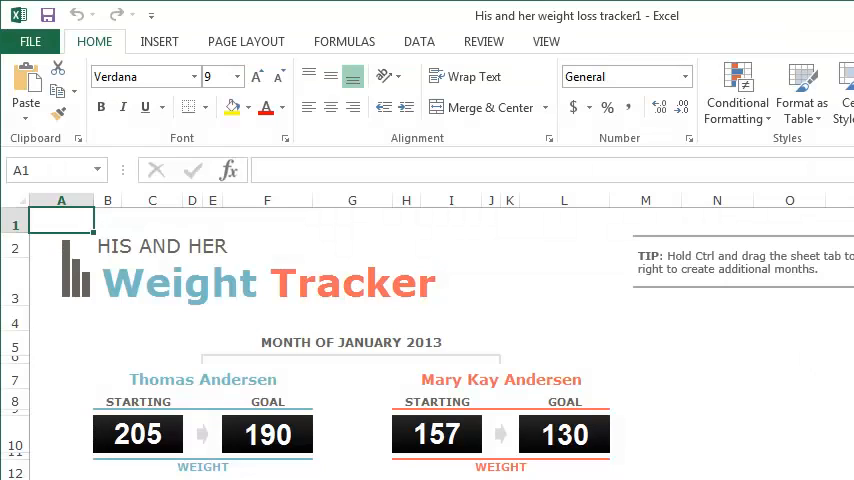
{"action": "mouse_move", "coordinate": [516, 148]}
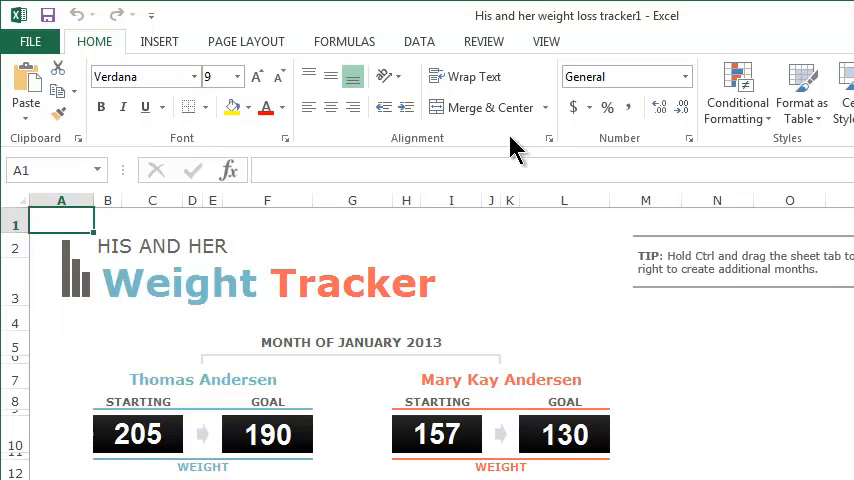
{"action": "mouse_move", "coordinate": [484, 40]}
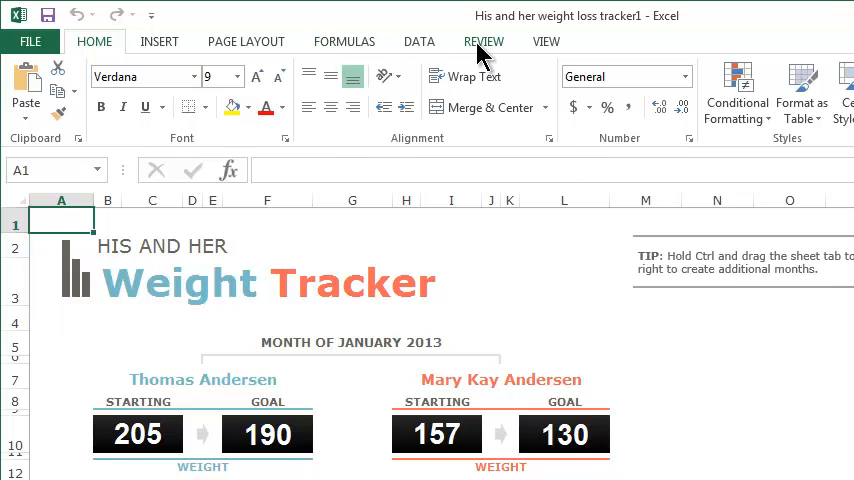
Step: Switch through the View ribbon to the Page Layout ribbon's Sheet Options group
{"action": "left_click", "coordinate": [544, 40]}
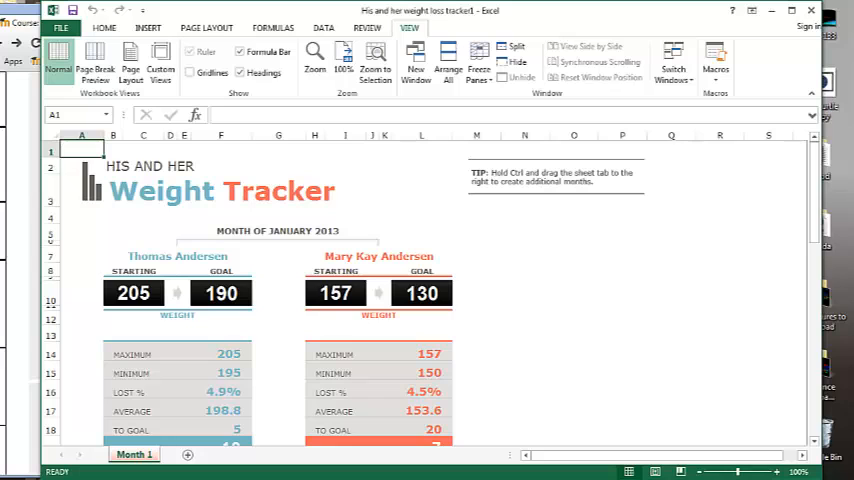
{"action": "left_click", "coordinate": [206, 28]}
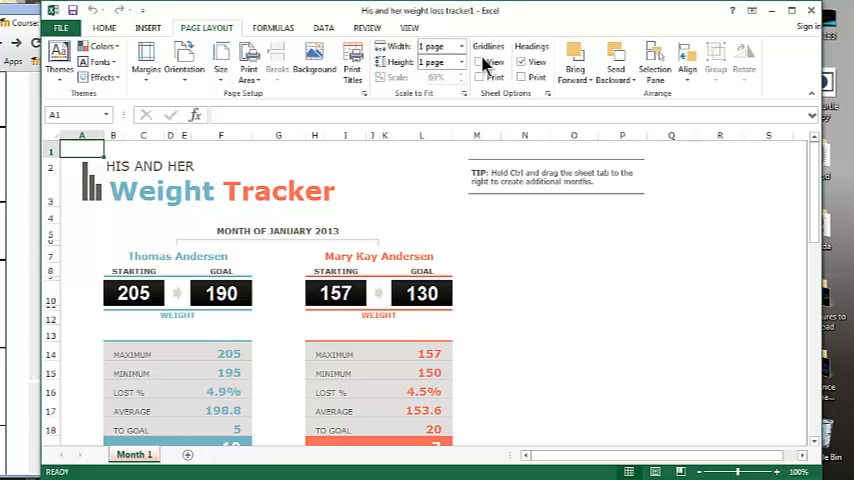
Step: Enable Print under Gridlines so the tracker sheet's gridlines print
{"action": "left_click", "coordinate": [480, 62]}
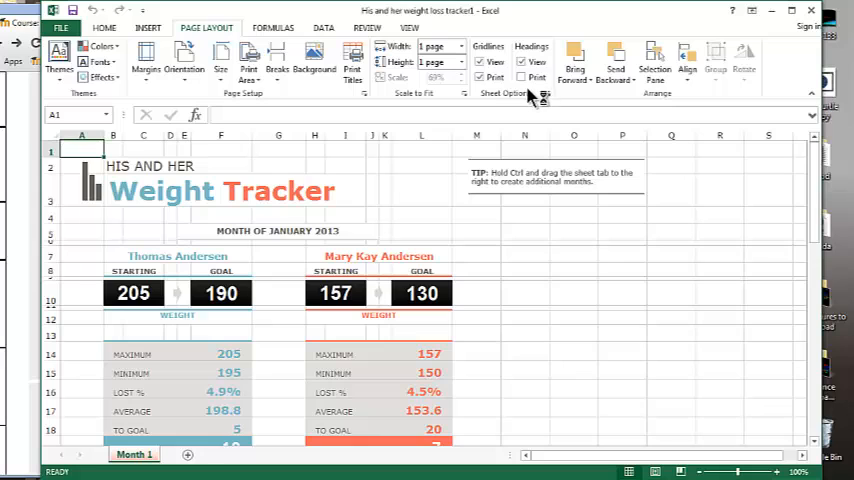
{"action": "mouse_move", "coordinate": [548, 200]}
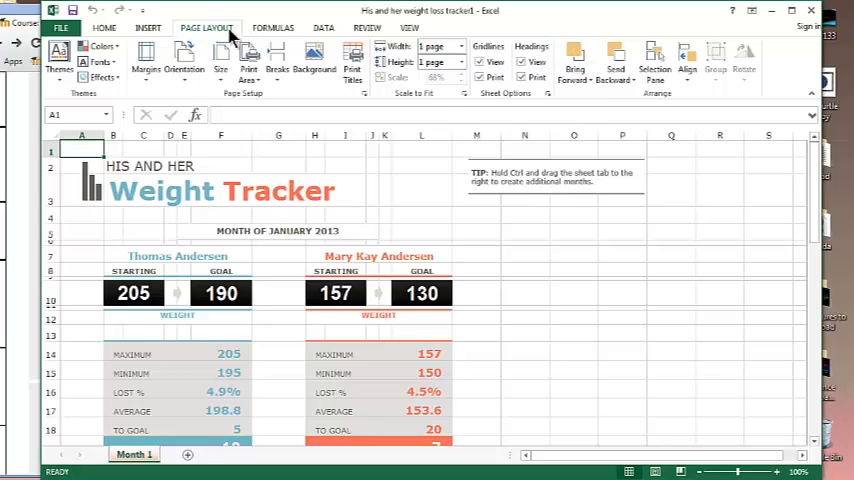
{"action": "left_click", "coordinate": [60, 28]}
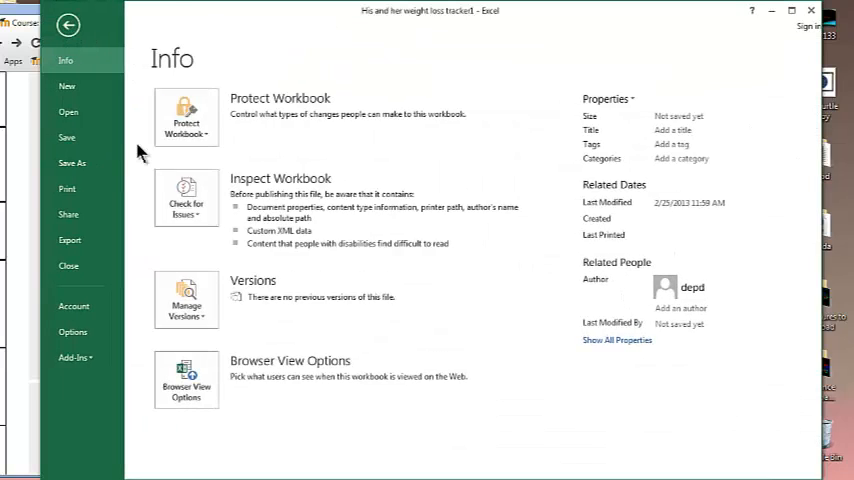
{"action": "left_click", "coordinate": [68, 188]}
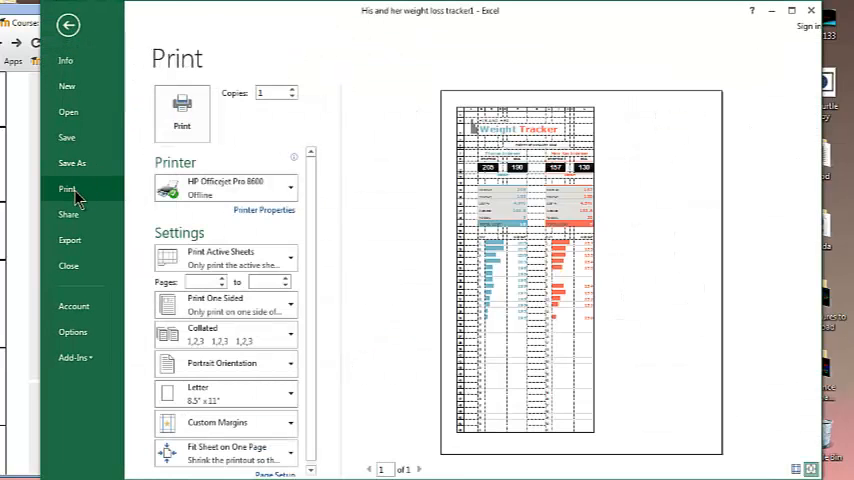
{"action": "left_click", "coordinate": [68, 24]}
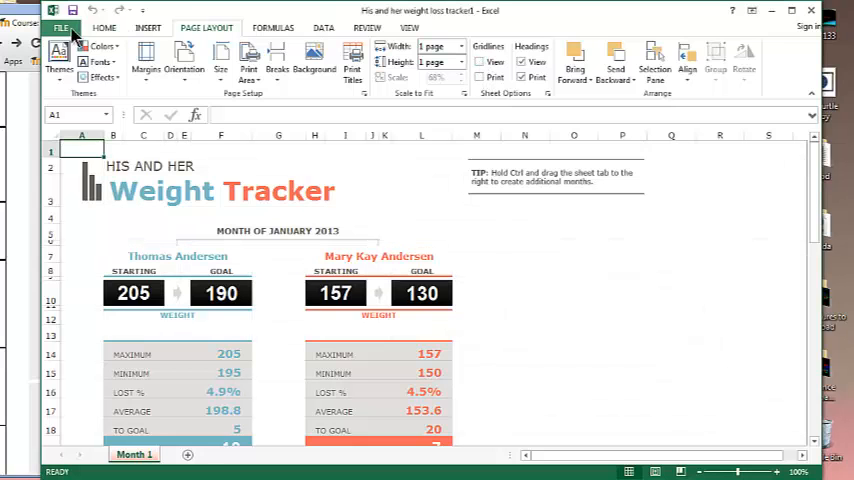
Step: Reopen the Print preview of the weight tracker sheet from the File menu
{"action": "left_click", "coordinate": [62, 28]}
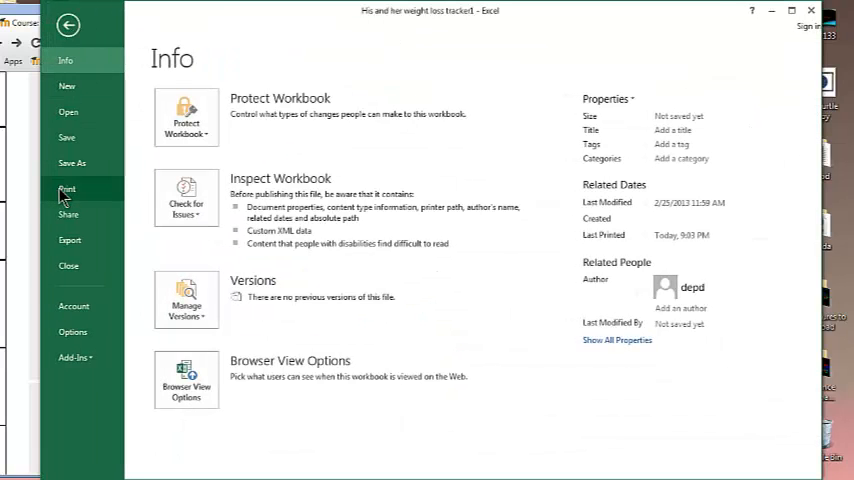
{"action": "left_click", "coordinate": [66, 188]}
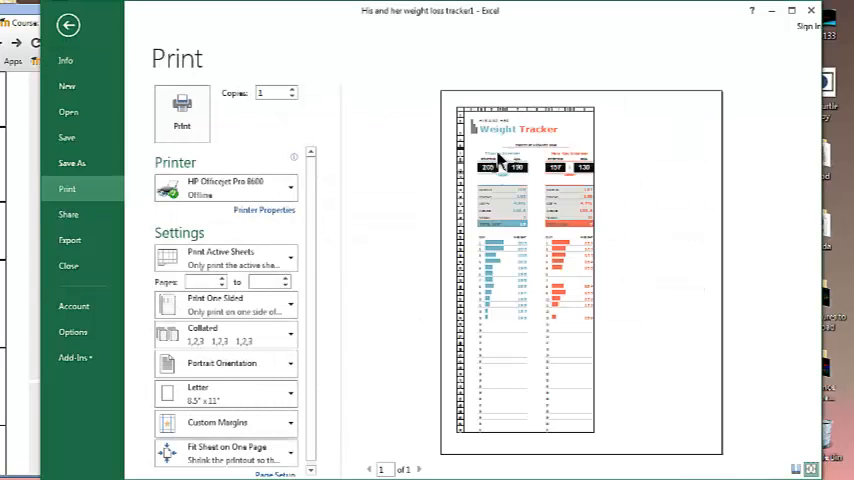
{"action": "mouse_move", "coordinate": [688, 76]}
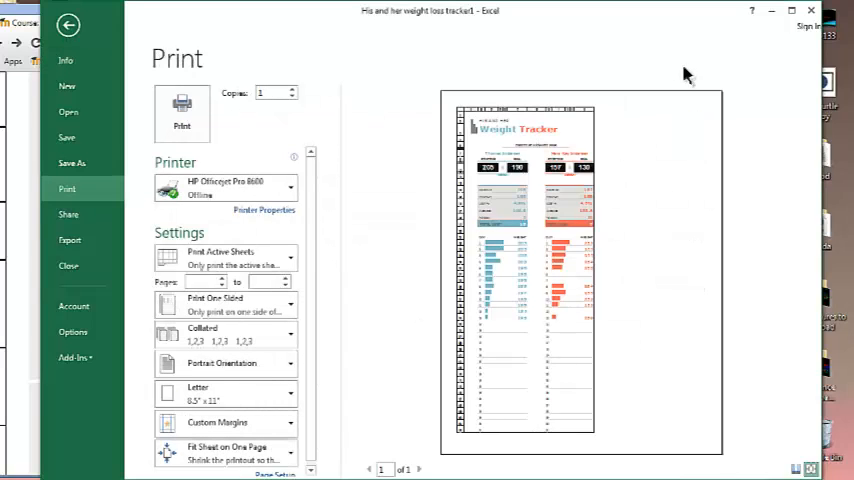
{"action": "left_click", "coordinate": [68, 24]}
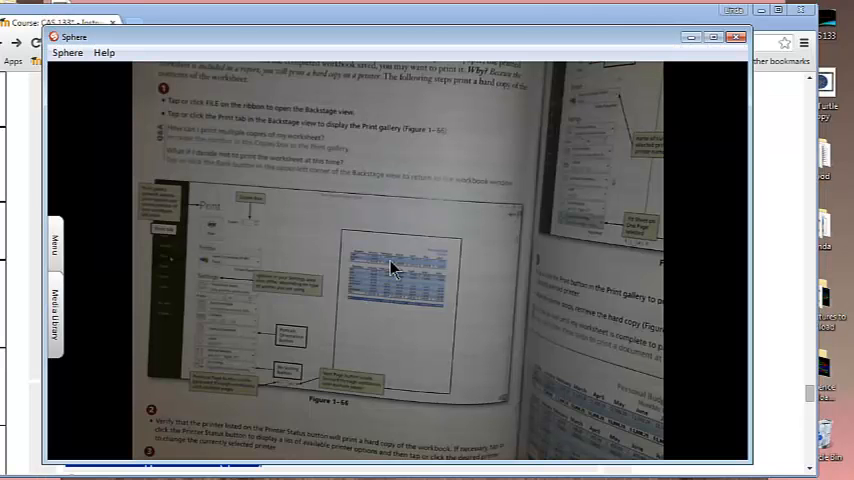
{"action": "mouse_move", "coordinate": [396, 316]}
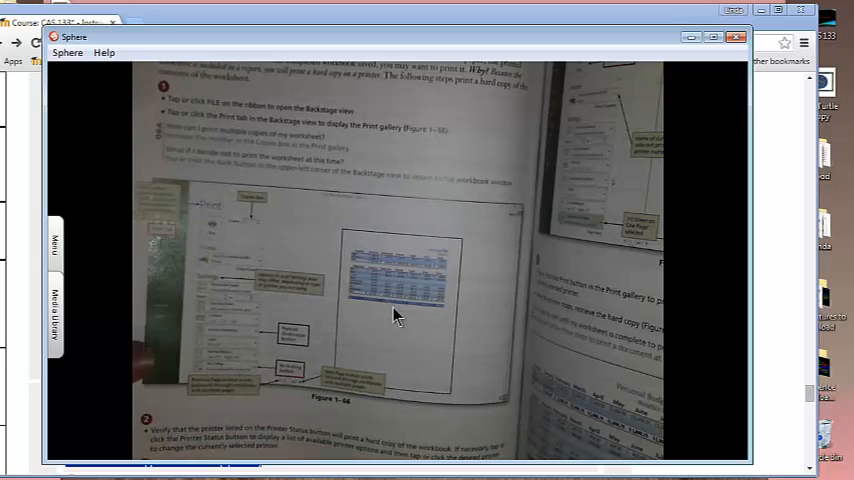
Step: Move down the textbook page to Figure 1-17 and the landscape printing steps
{"action": "scroll", "scroll_direction": "down", "scroll_amount": 3}
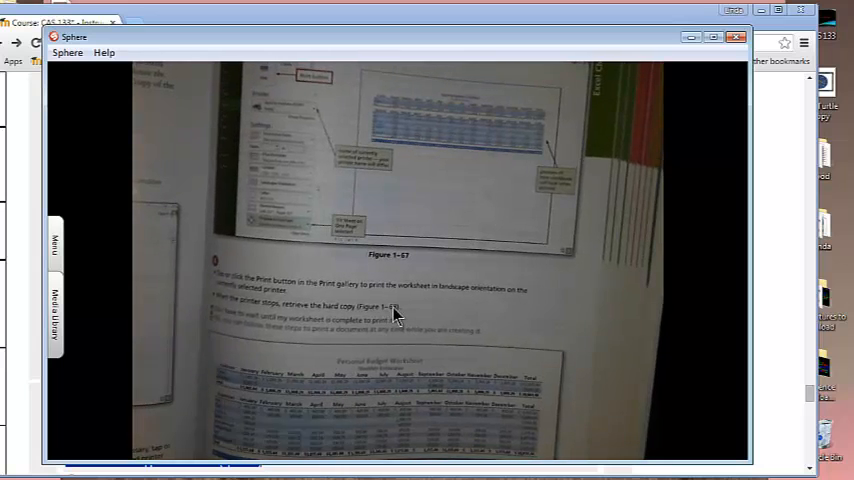